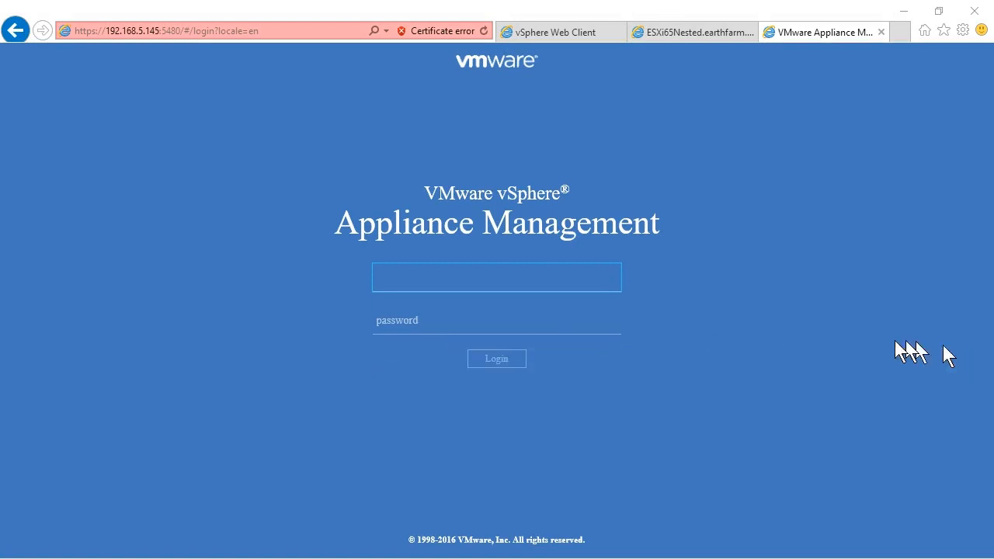
mouse_move(388, 258)
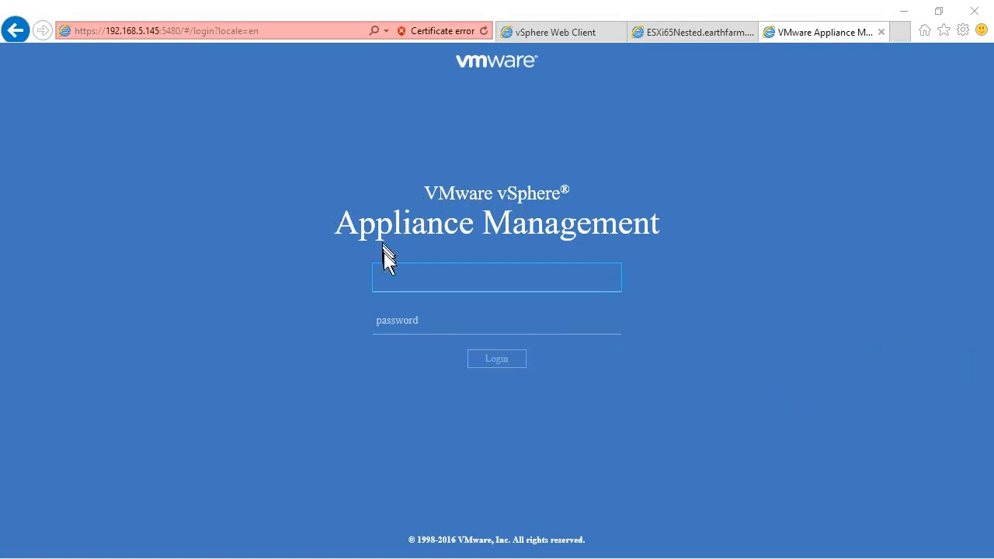
Step: Log in to the appliance management interface as root to reach the Summary page
type("root")
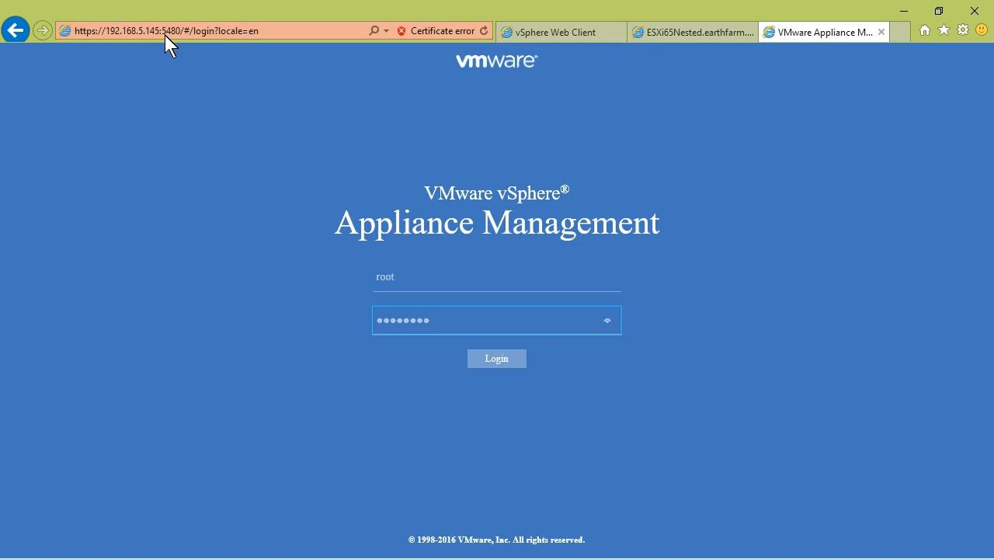
mouse_move(466, 181)
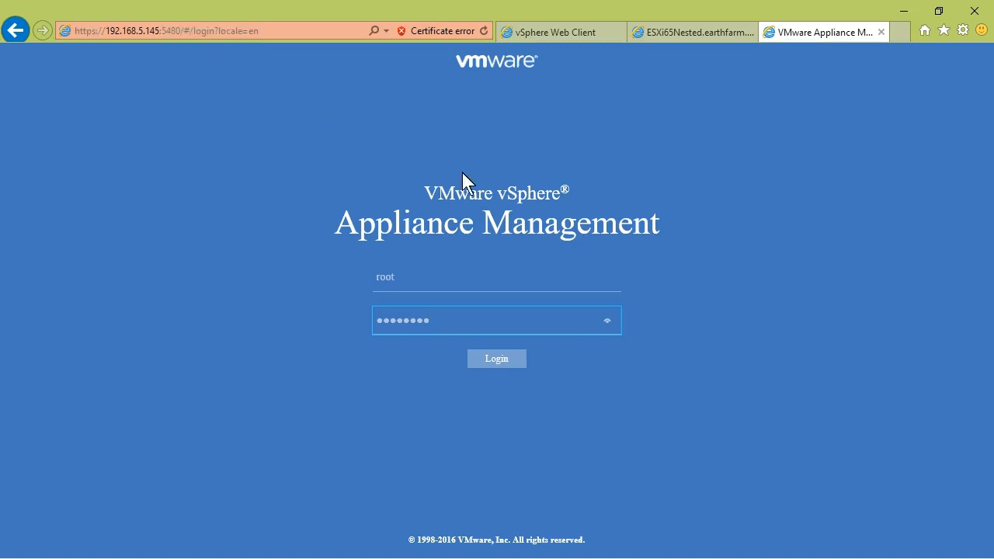
mouse_move(608, 360)
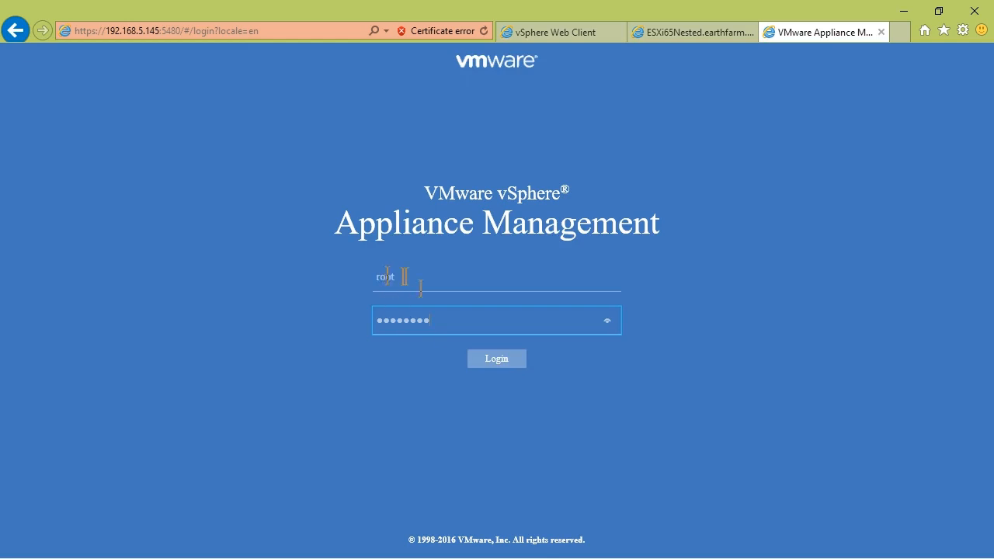
left_click(497, 357)
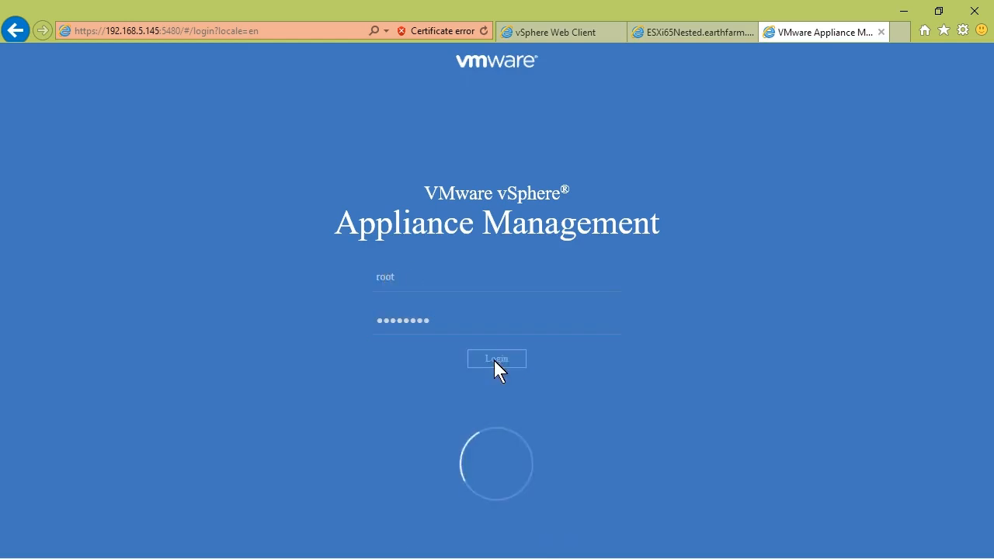
left_click(497, 358)
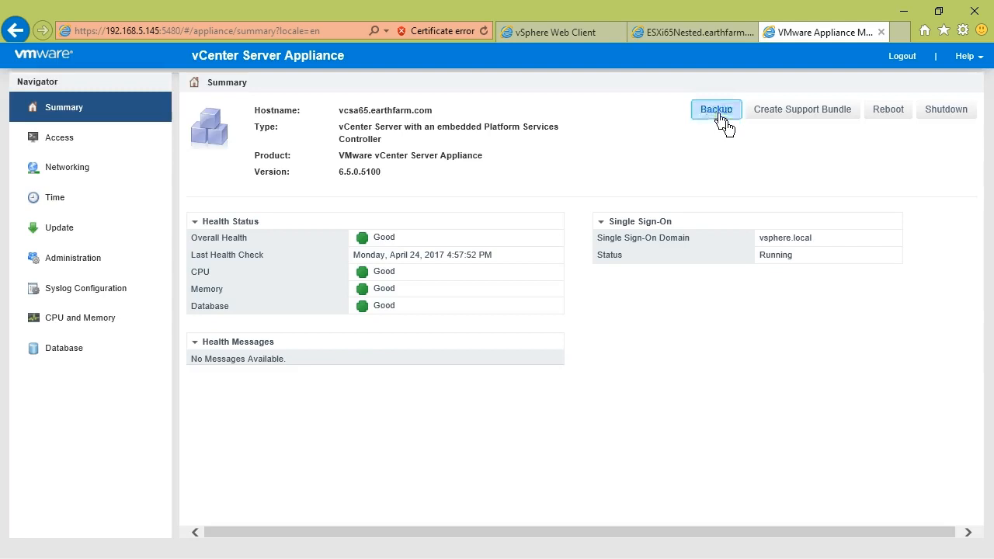
Step: Start the Backup Appliance wizard, keeping HTTPS for now, and focus the Location field
left_click(714, 109)
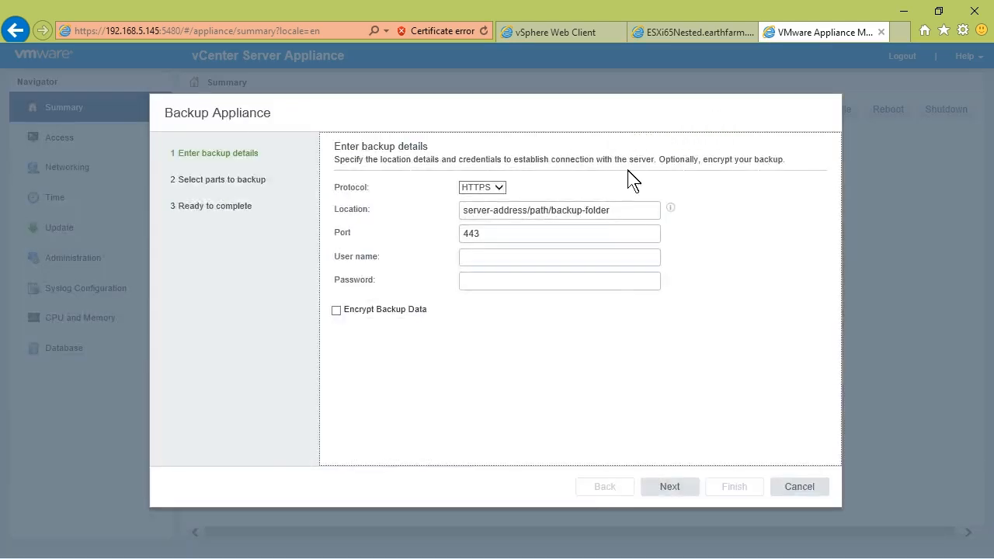
mouse_move(604, 185)
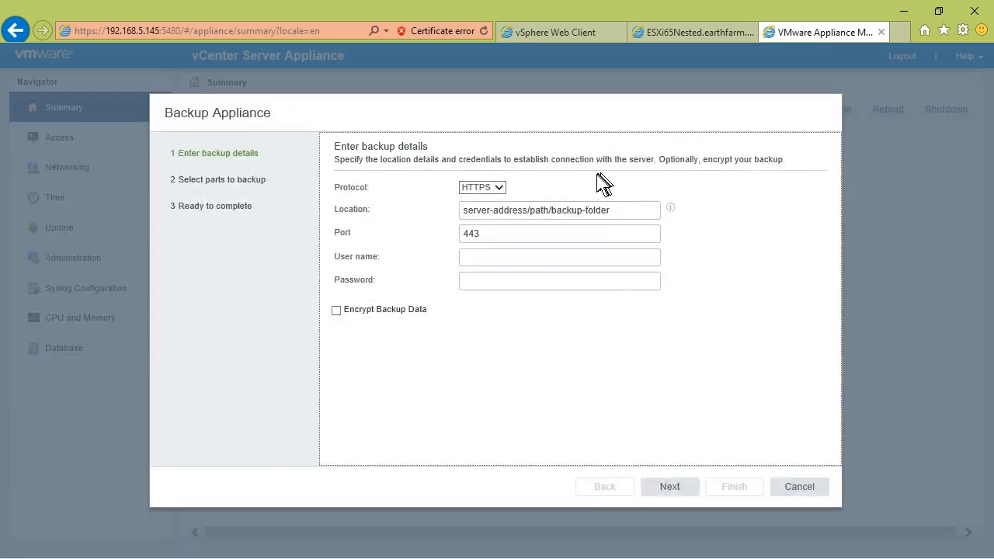
left_click(481, 186)
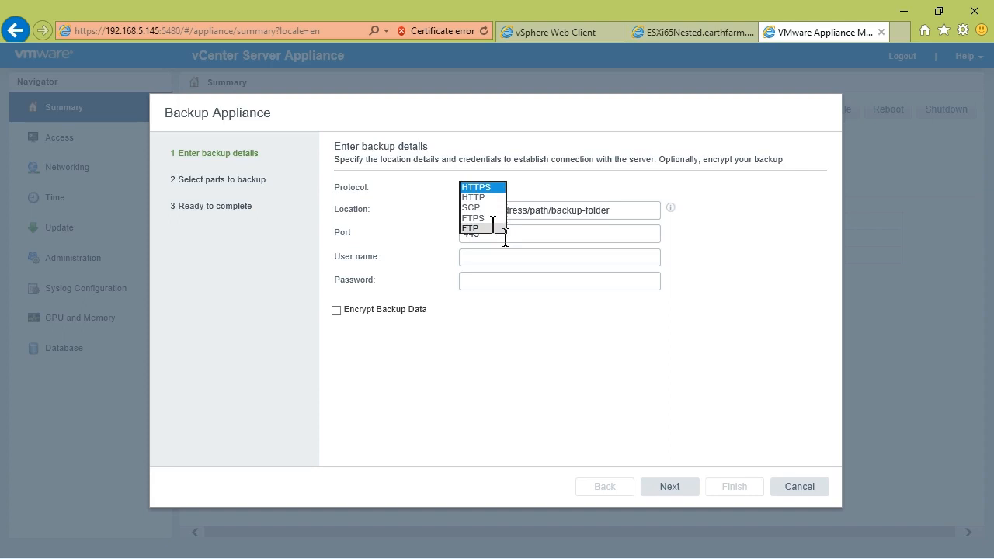
left_click(482, 186)
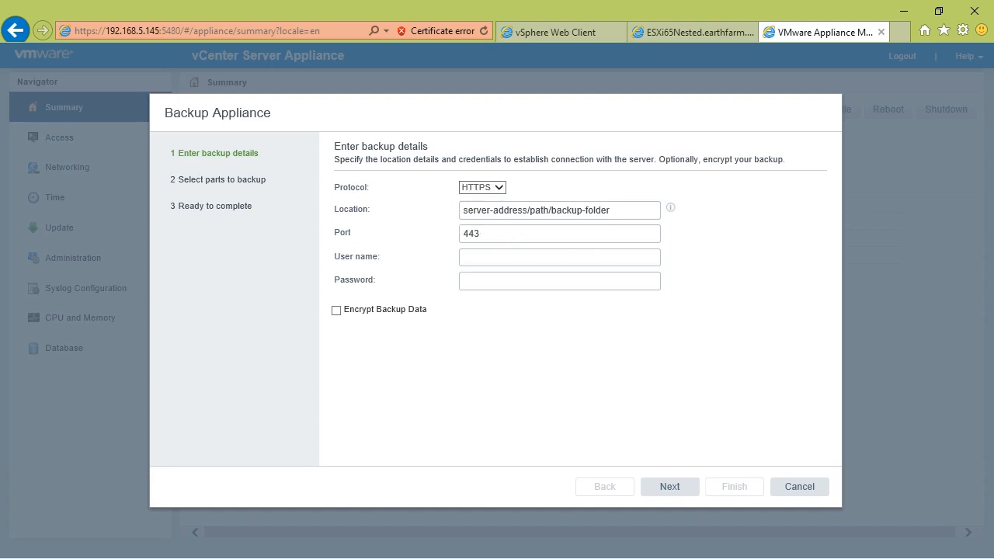
mouse_move(843, 244)
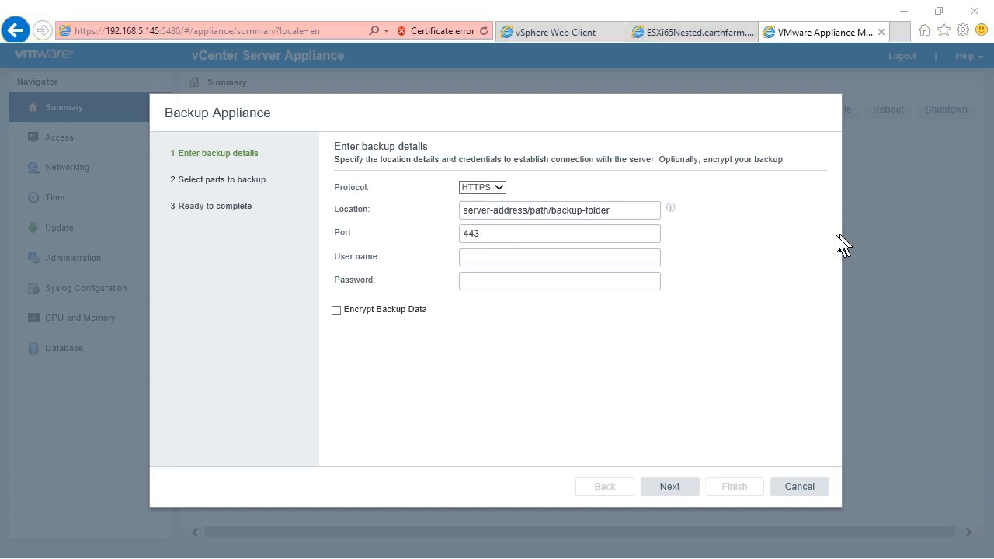
left_click(559, 209)
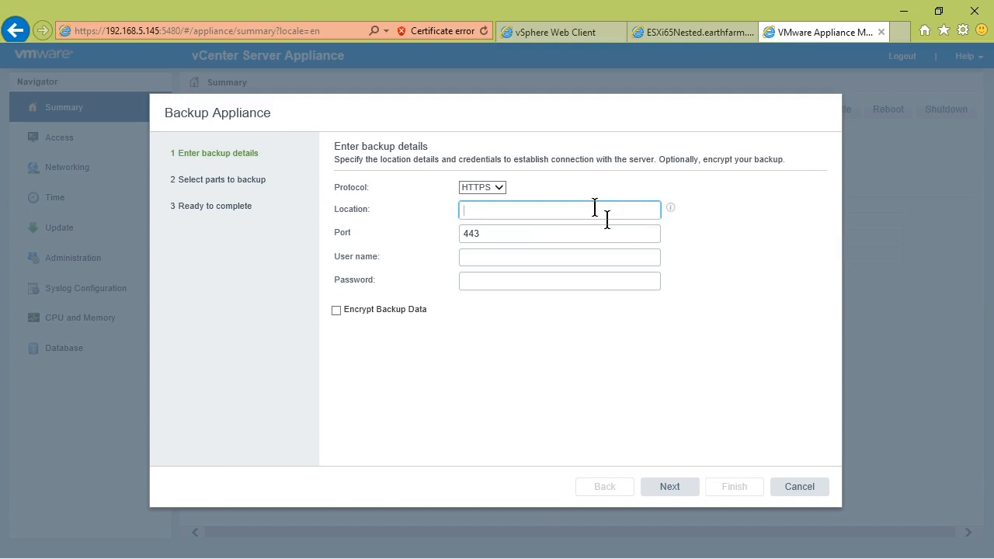
Step: Enter dc0.earthfarm.com/BACKUP as the location and switch the protocol to HTTP
type("dc0.earthfarm.com/B")
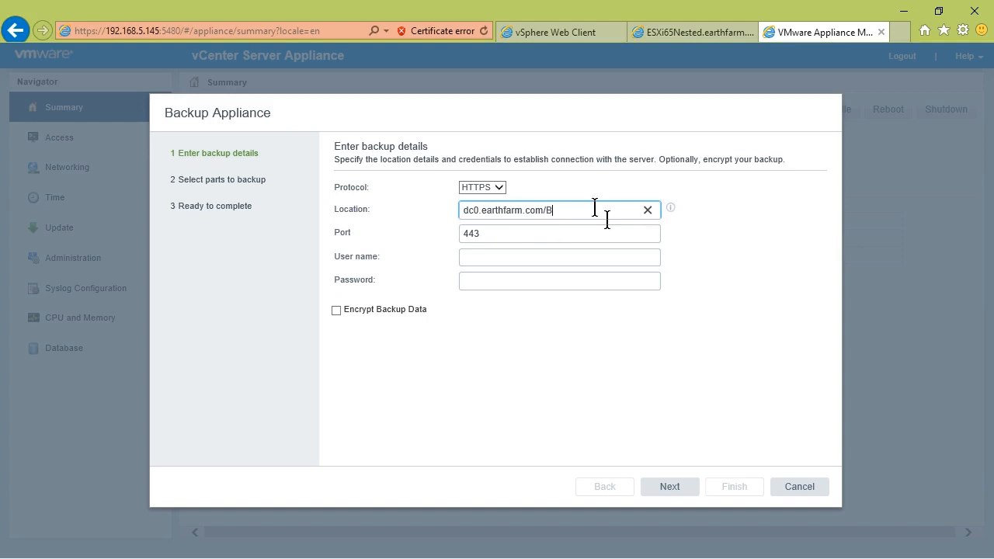
type("ACKUP")
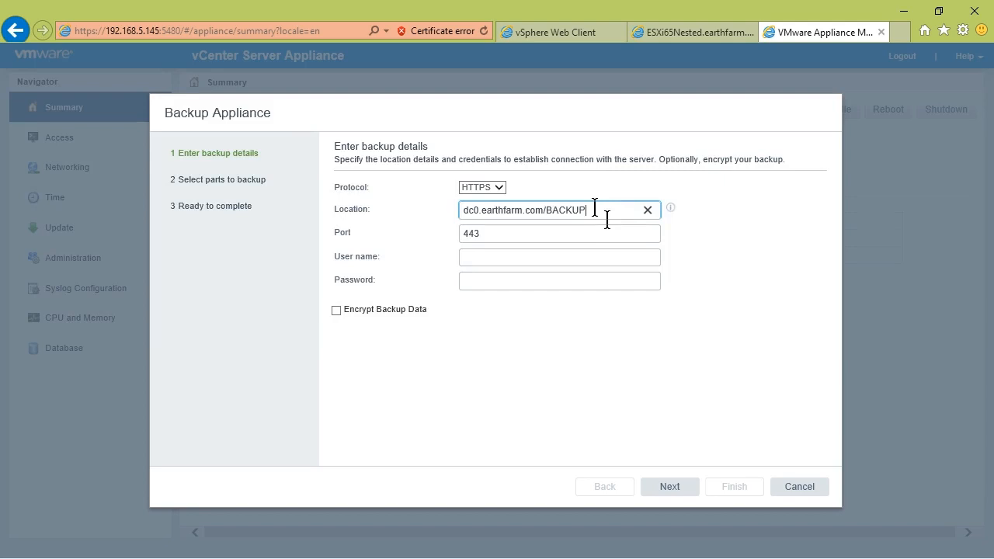
left_click(481, 186)
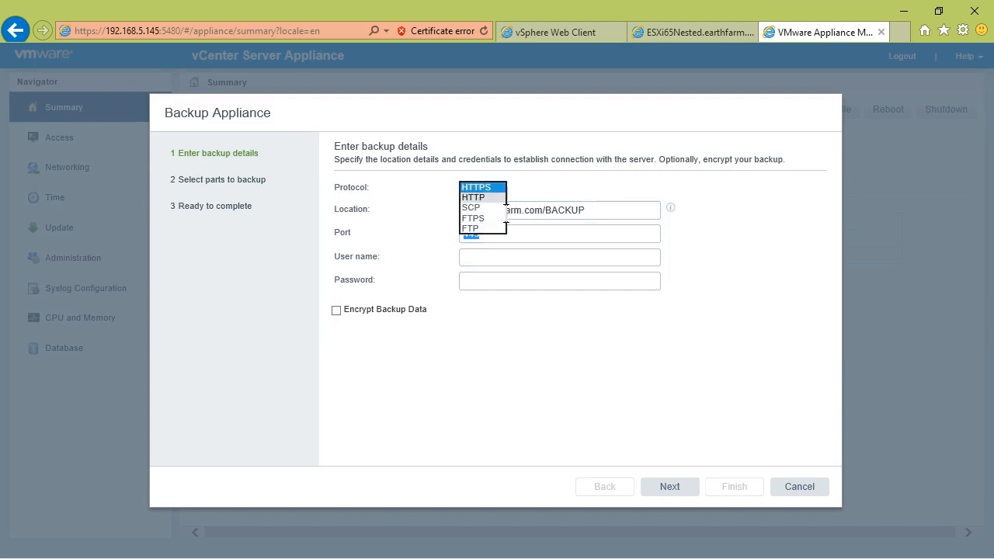
left_click(472, 197)
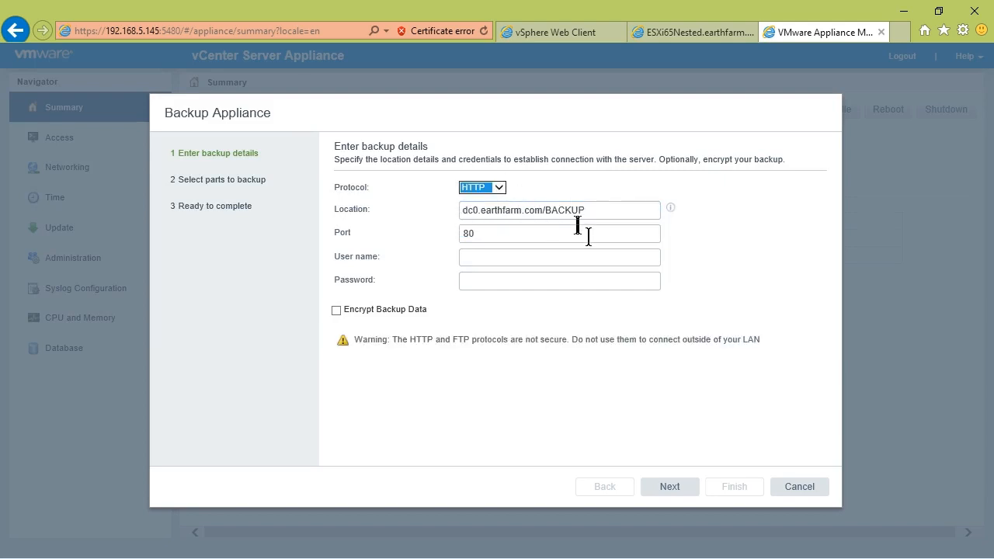
mouse_move(543, 240)
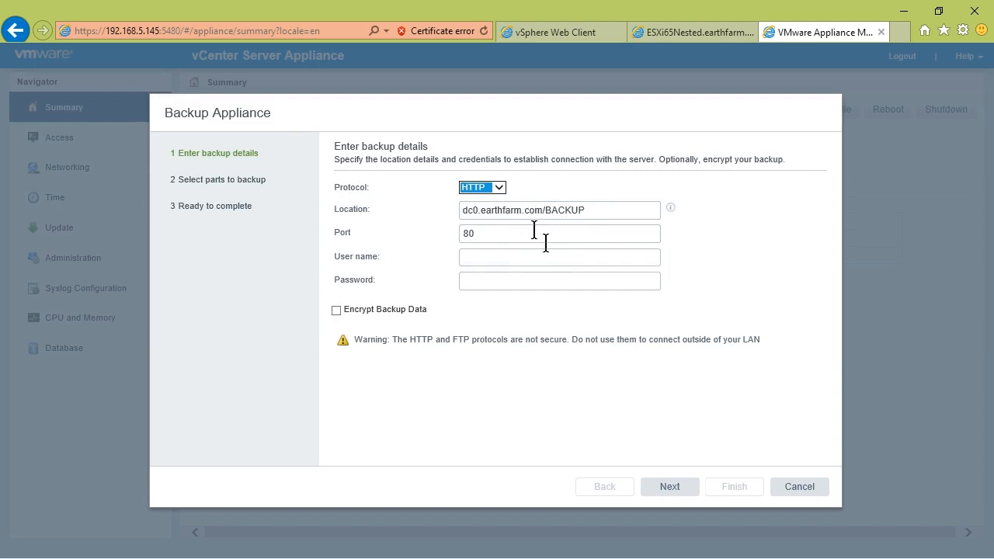
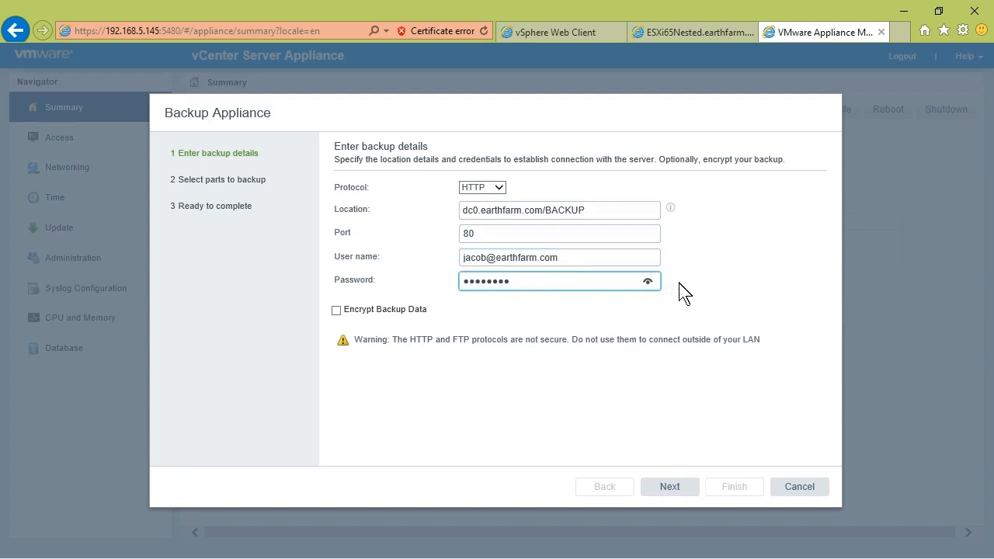
left_click(335, 311)
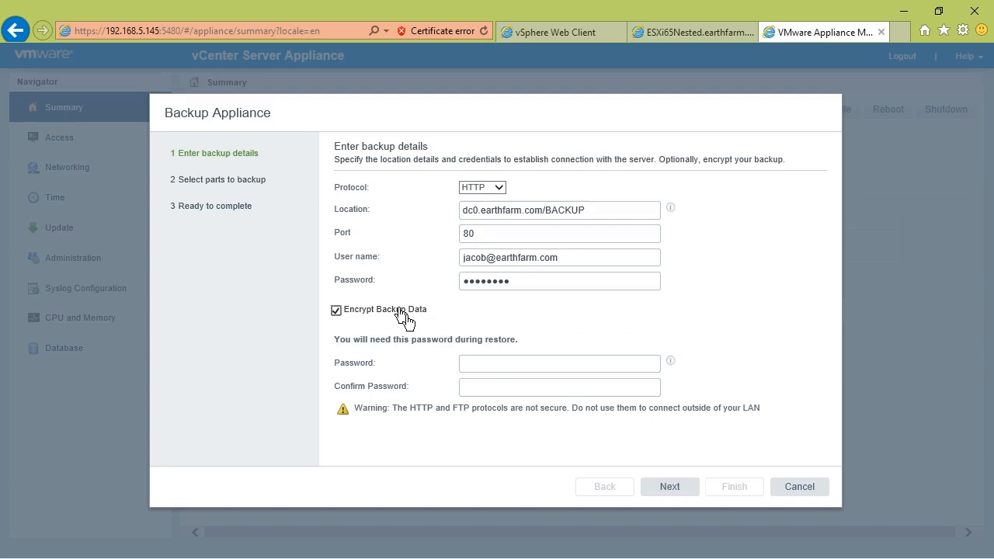
Step: Enter and confirm the encryption password, then advance to selecting backup parts
left_click(559, 363)
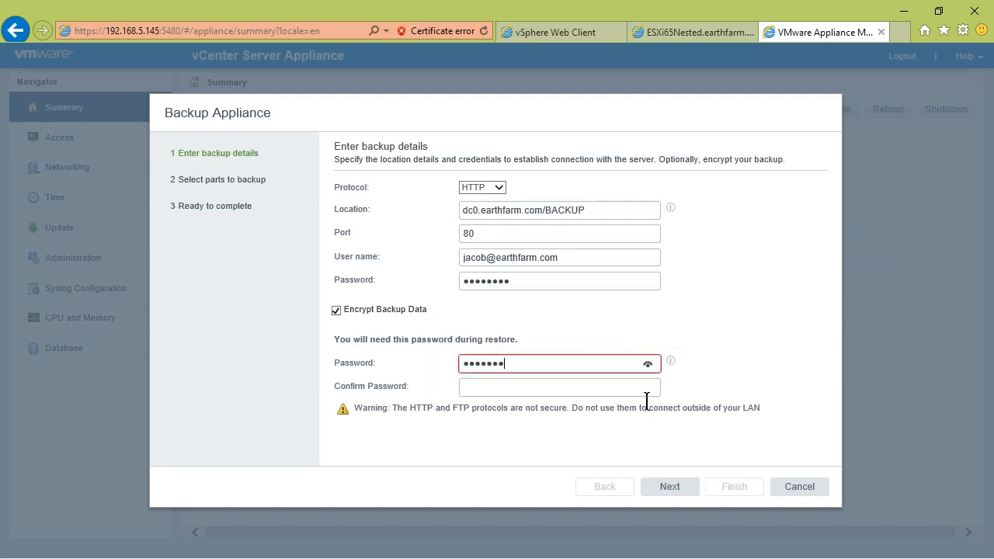
type("••••••••")
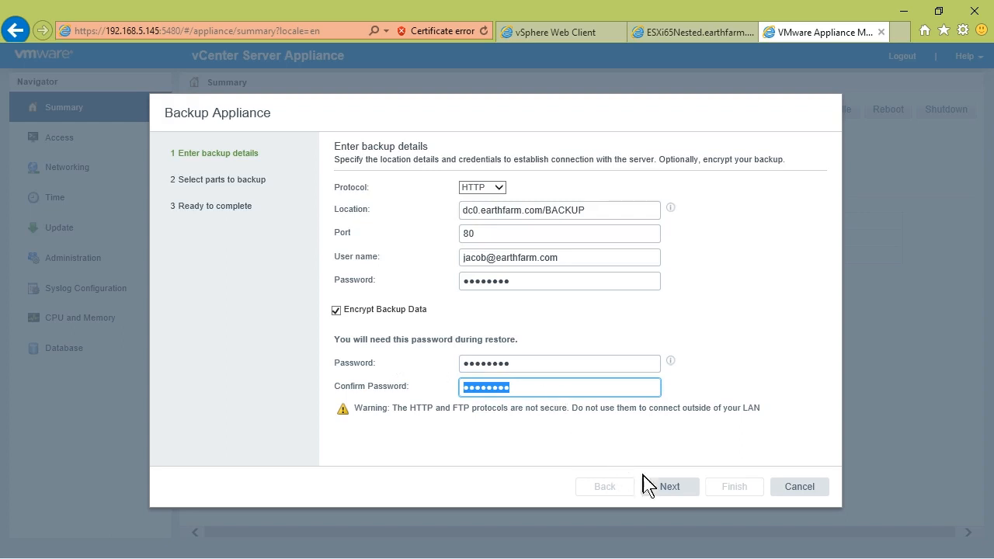
left_click(670, 486)
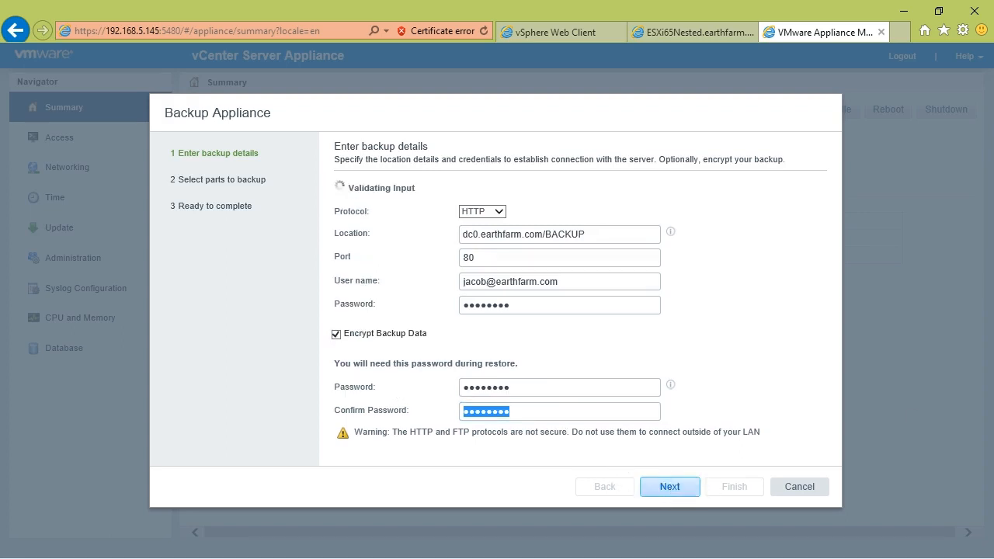
left_click(669, 486)
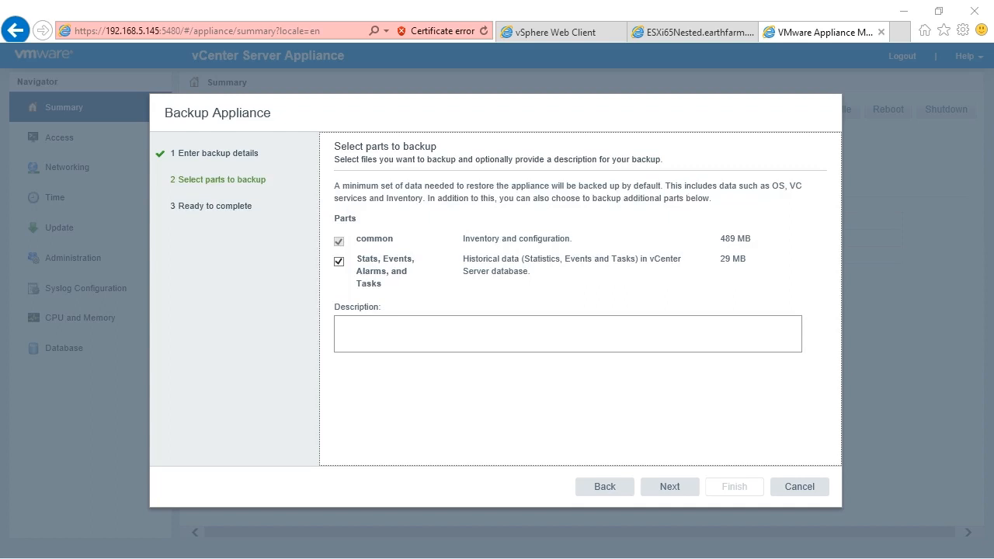
mouse_move(584, 366)
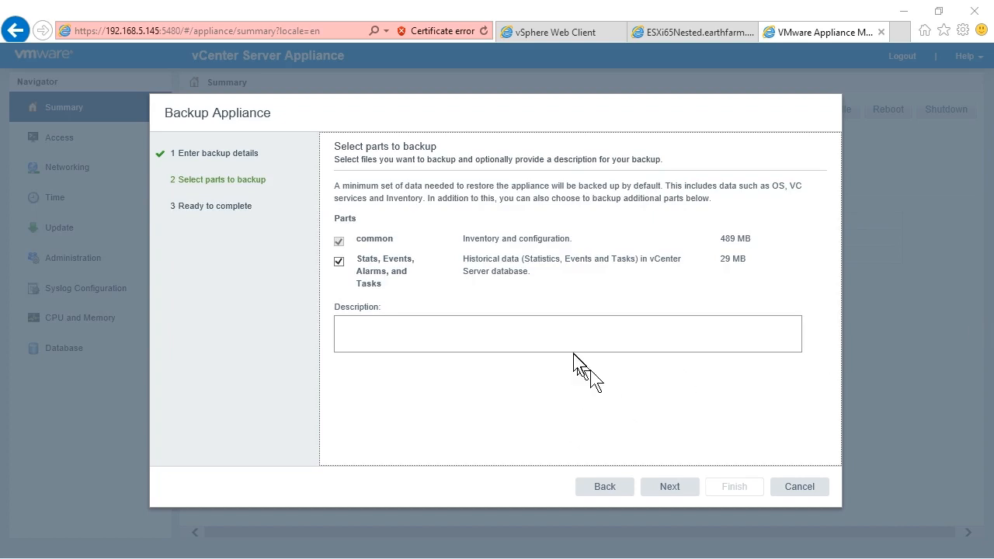
Step: Describe the backup as 'test April Backup of VCSA65' and continue to the review step
left_click(567, 332)
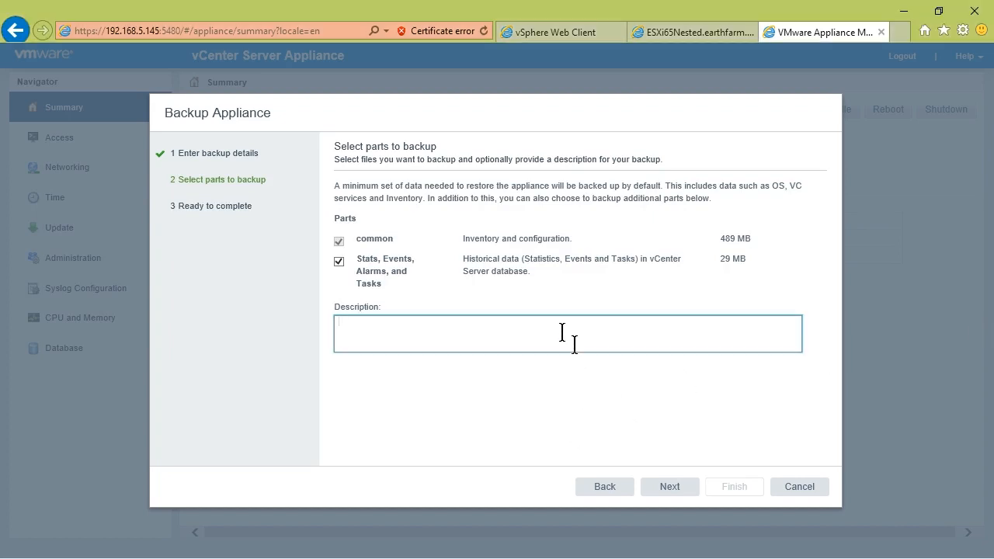
type("test April Ba")
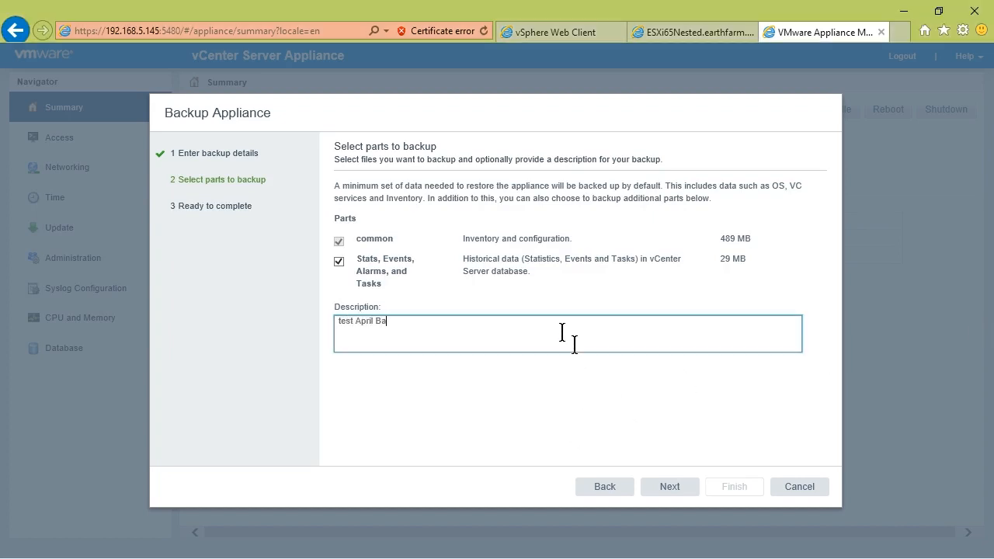
type("ckup of VCS")
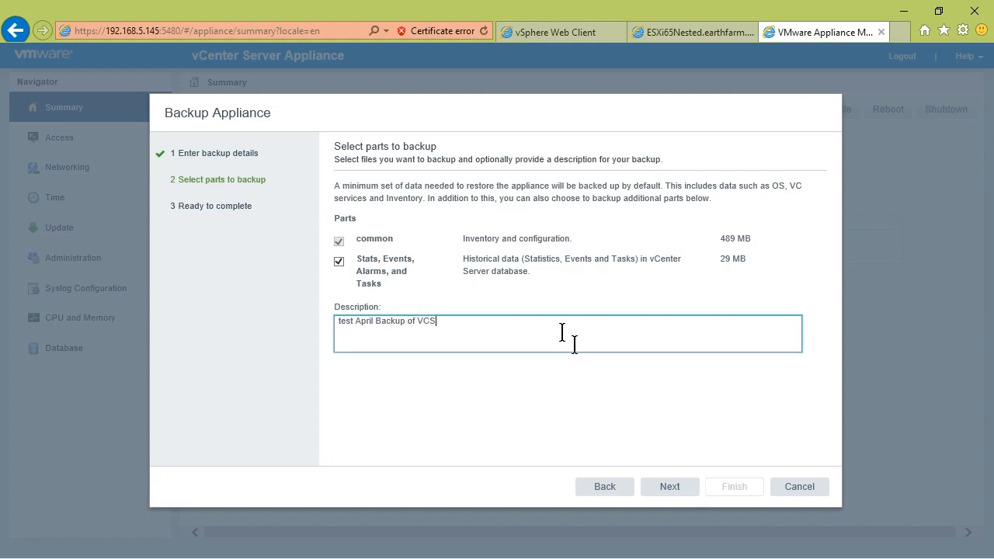
type("A65")
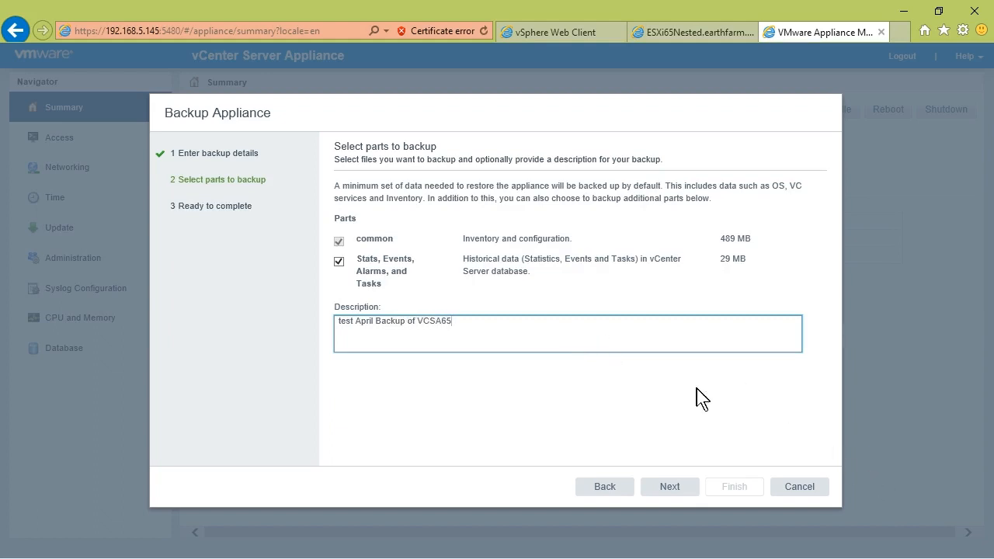
left_click(669, 486)
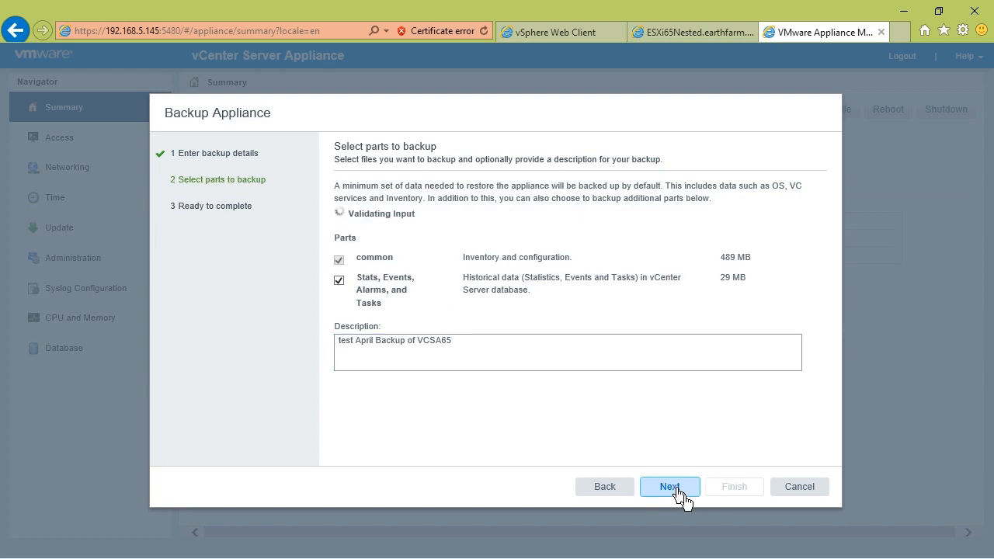
left_click(669, 486)
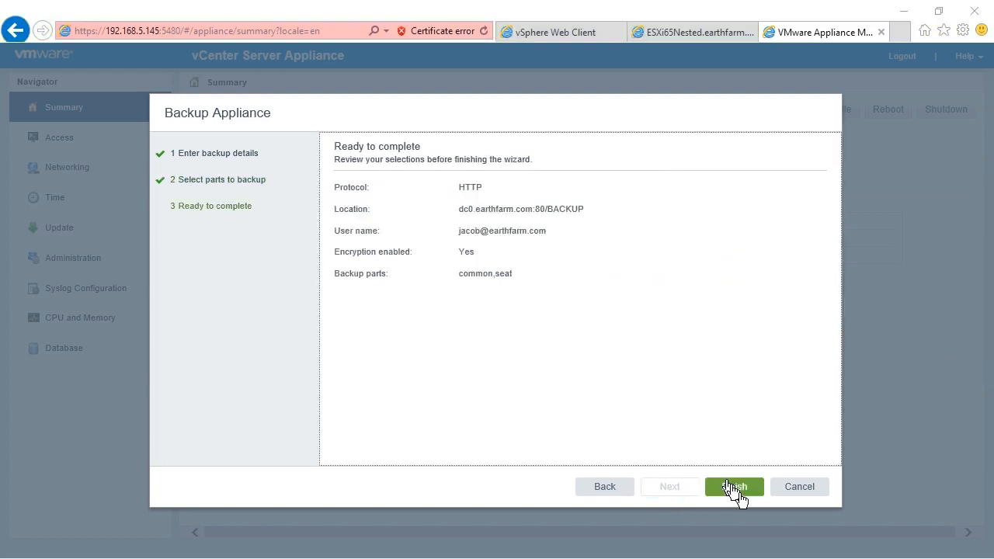
Step: Finish the wizard to start the encrypted HTTP backup of the selected parts
left_click(733, 486)
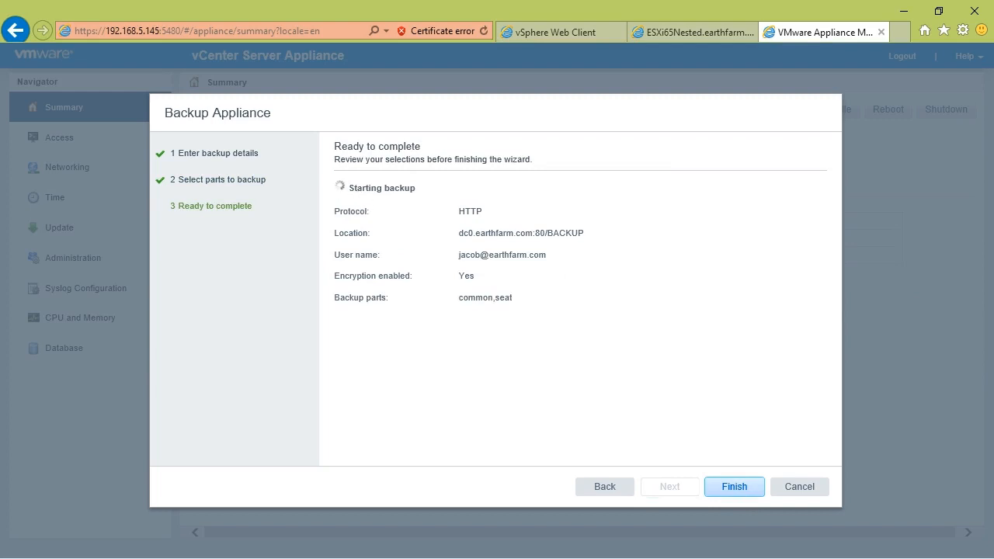
left_click(733, 486)
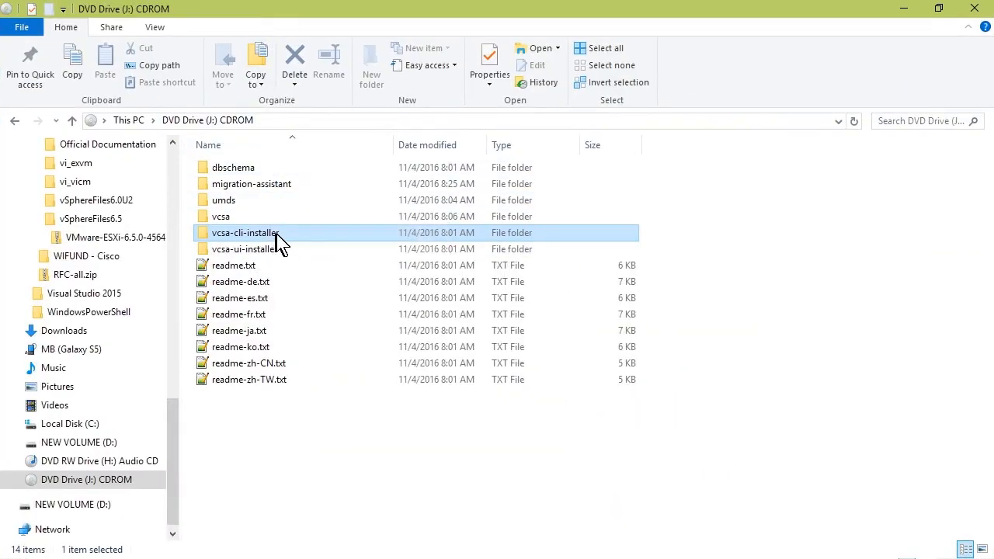
Step: Run installer.exe from the DVD's vcsa-ui-installer\win32 folder
double_click(245, 248)
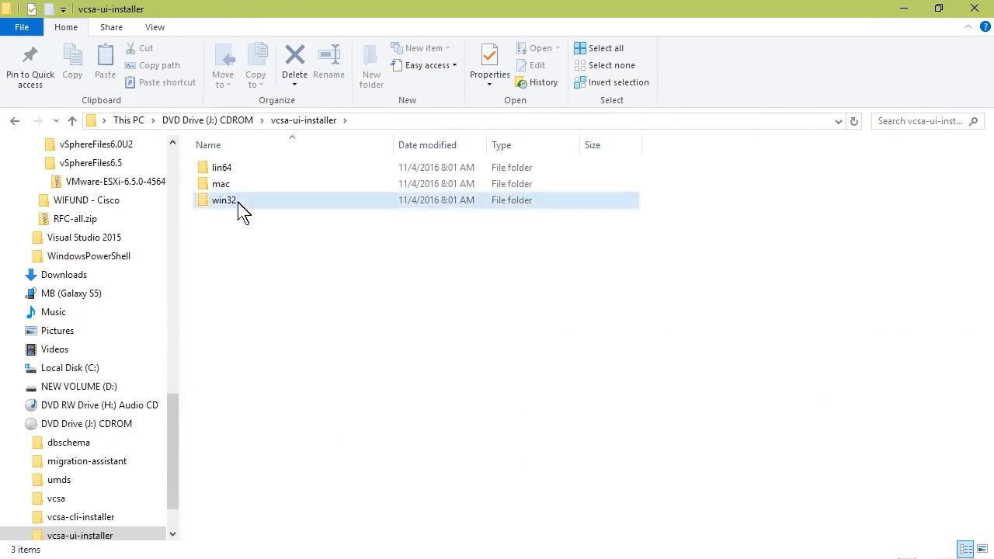
double_click(223, 199)
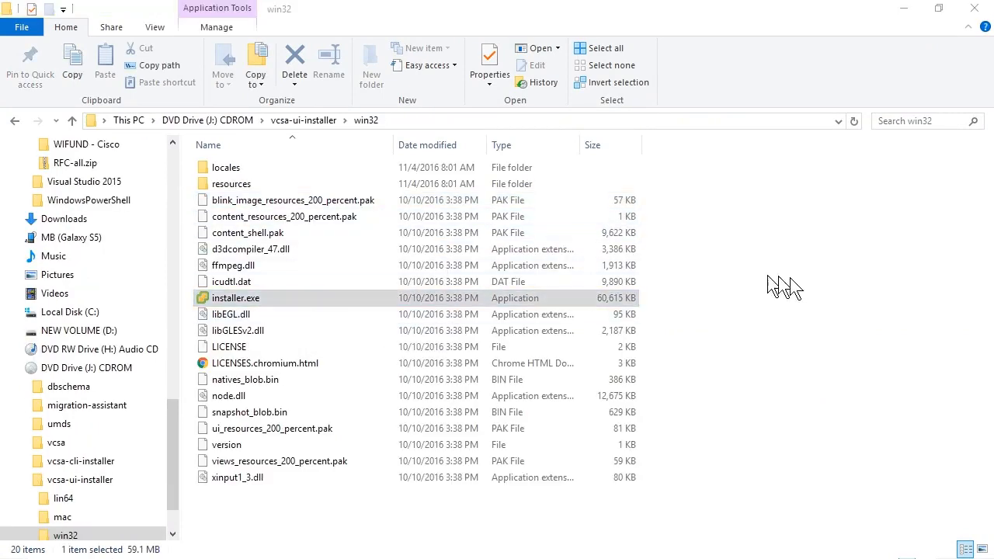
double_click(235, 298)
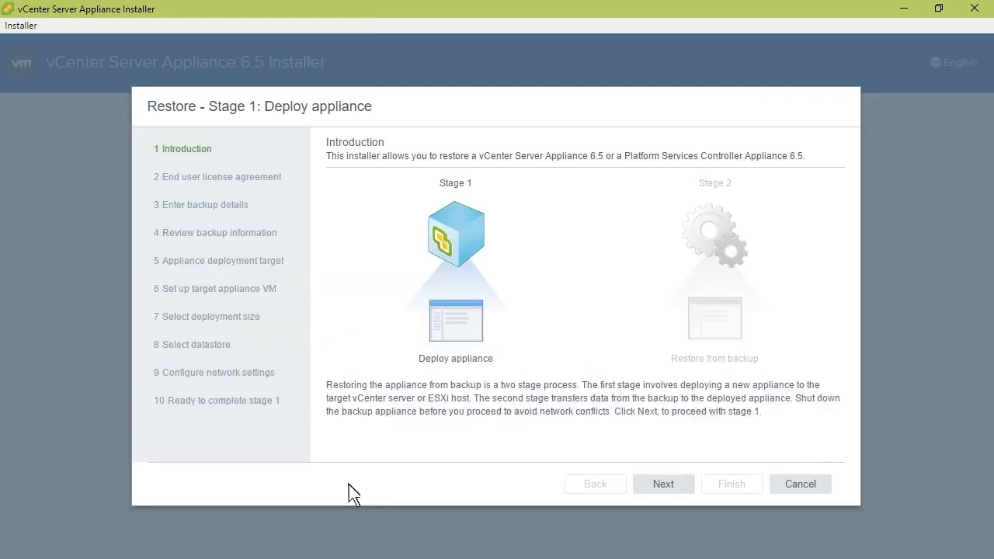
Step: Pass the introduction and accept the license agreement to reach the backup details step
left_click(664, 484)
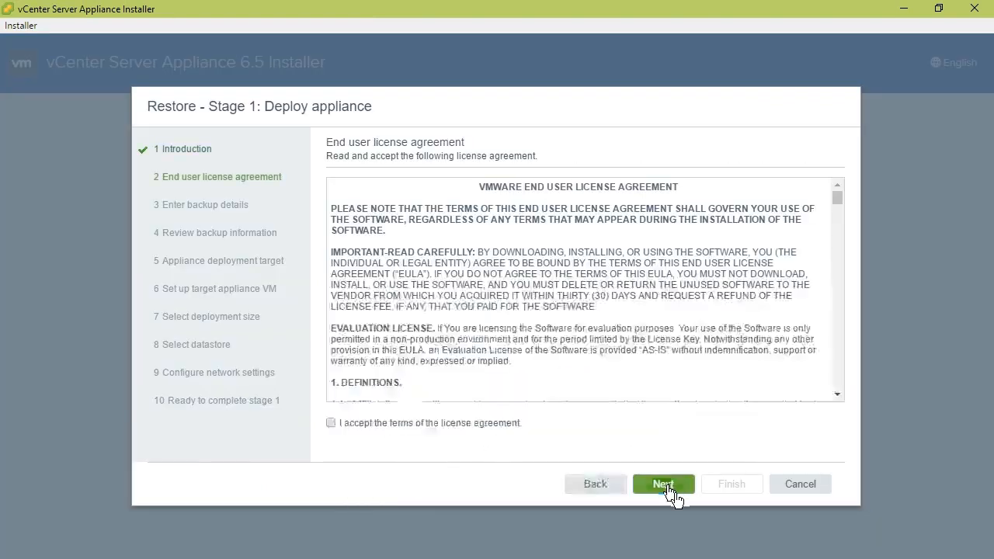
left_click(331, 422)
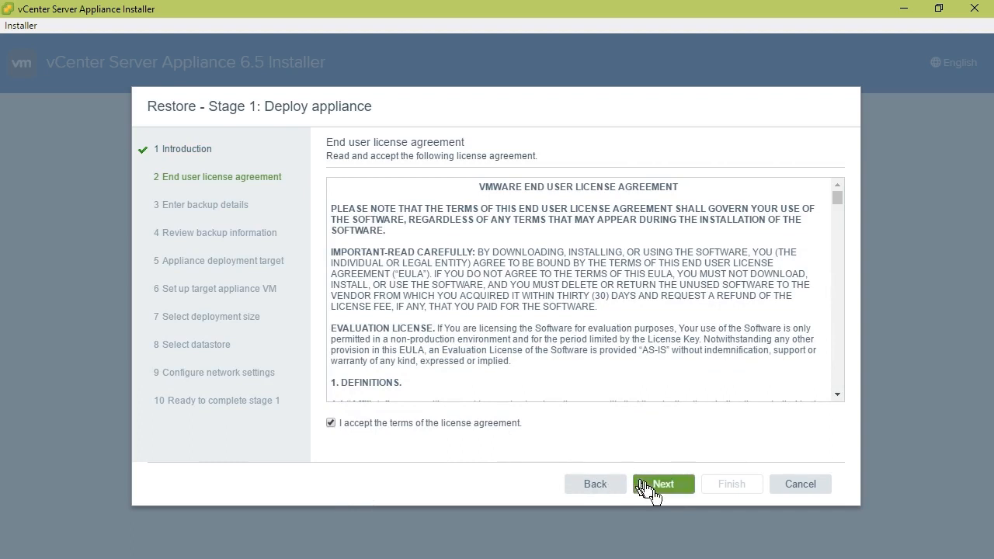
left_click(663, 485)
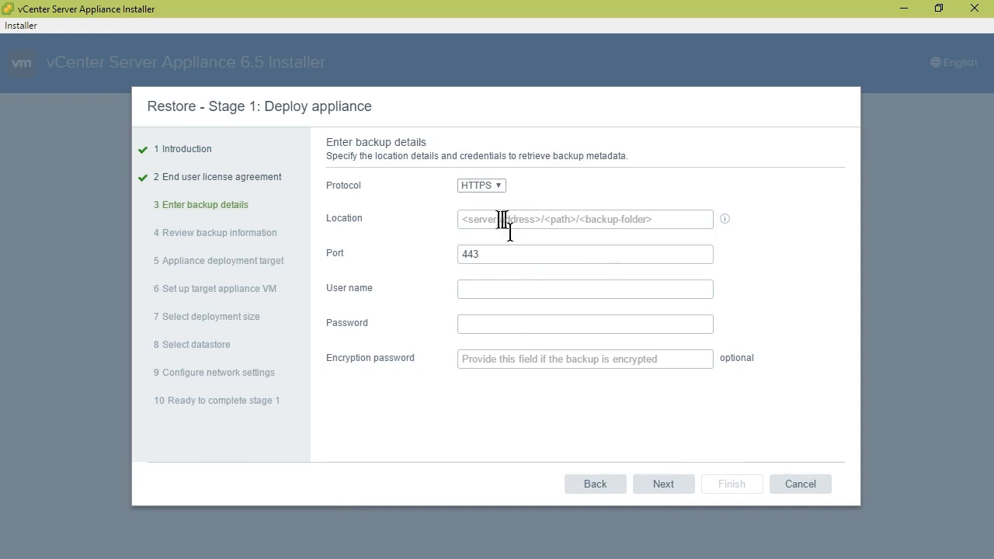
mouse_move(552, 289)
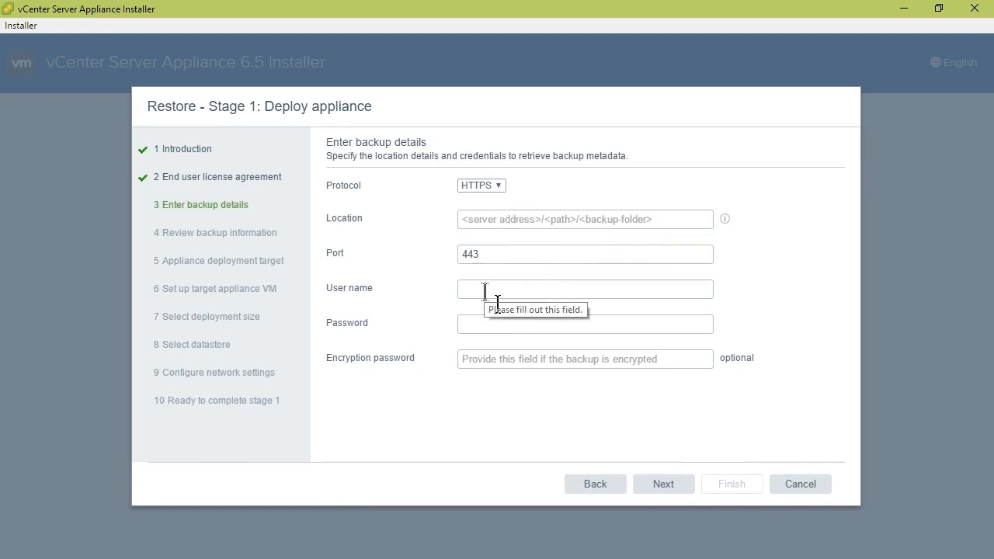
Step: Focus the User name field, then request to cancel and close the restore installer
left_click(584, 359)
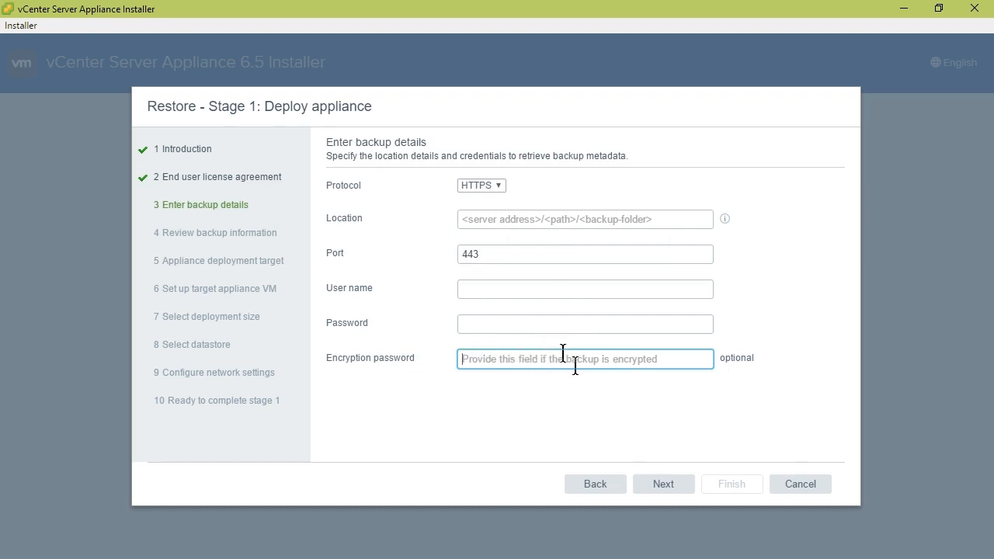
mouse_move(604, 372)
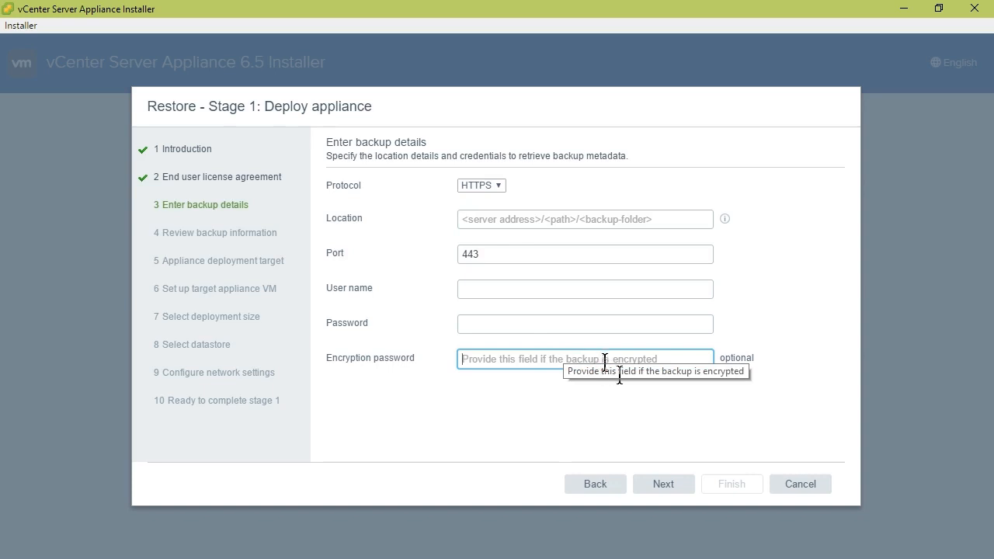
mouse_move(826, 422)
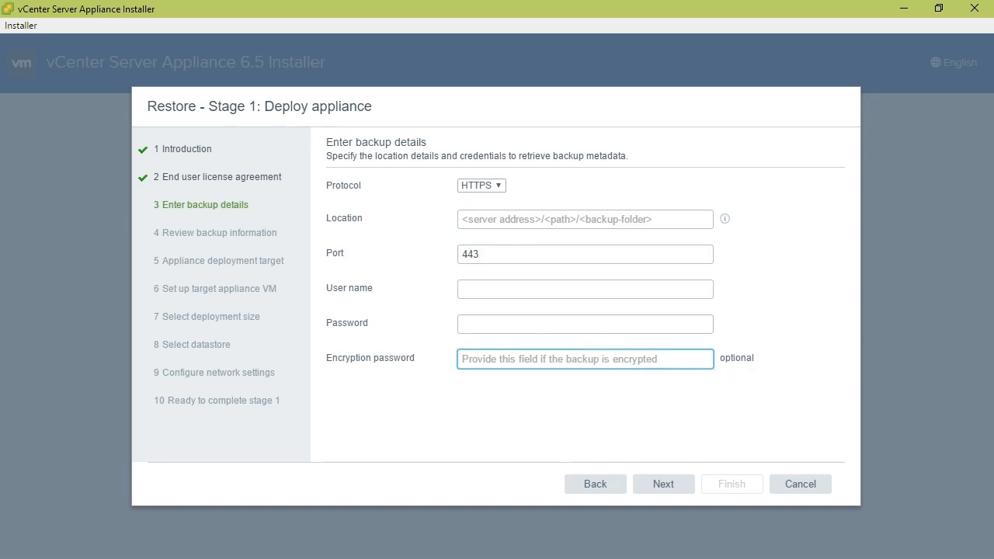
mouse_move(782, 419)
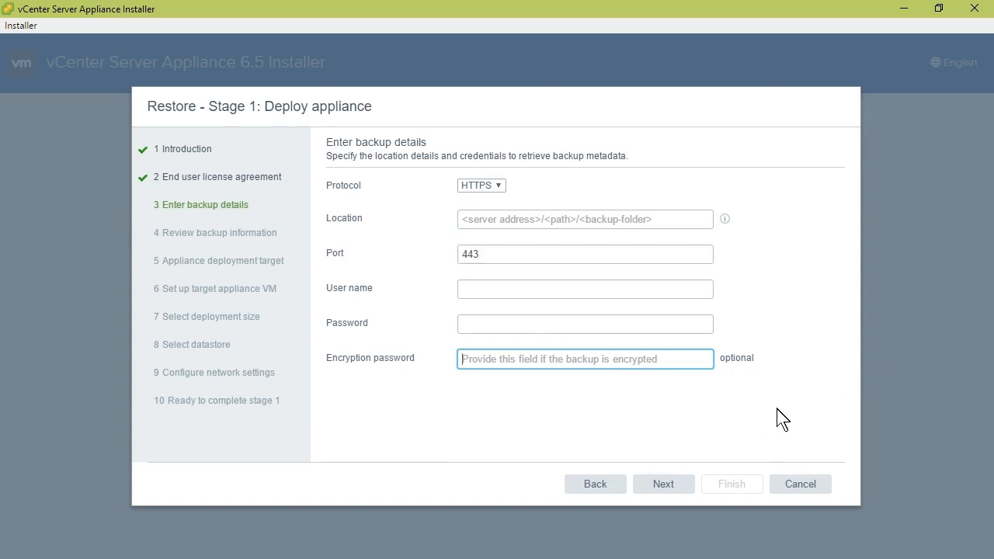
left_click(800, 484)
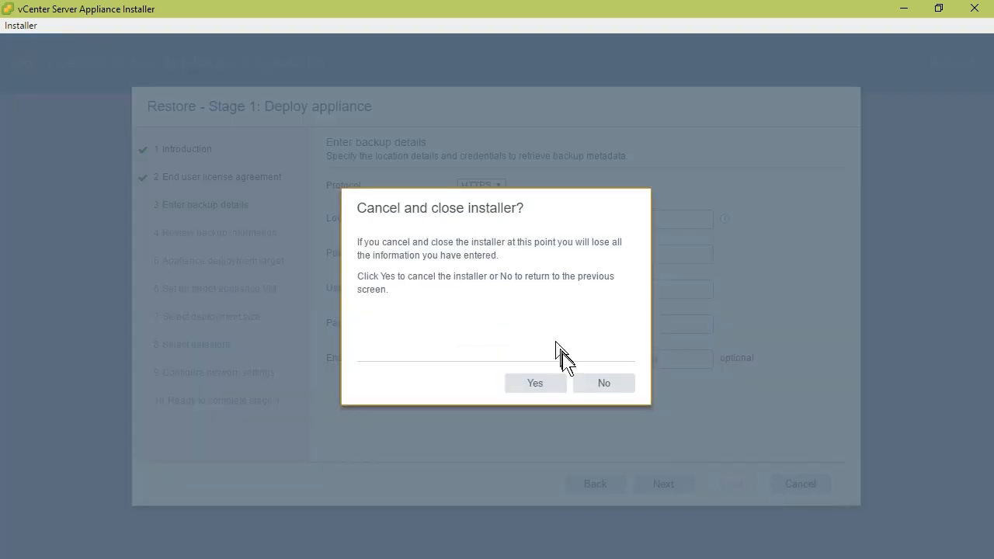